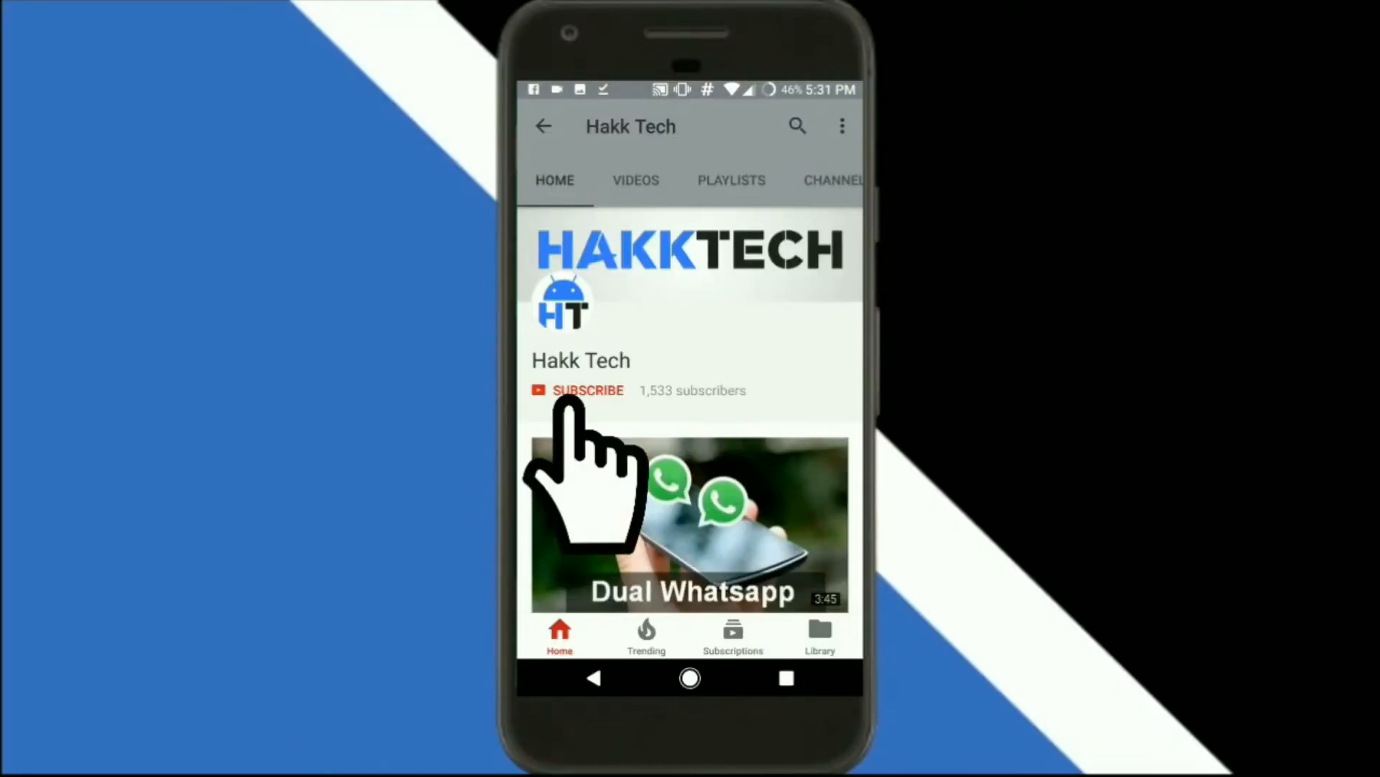
Subscribe to the Hakk Tech YouTube channel with all notifications turned on.
{"action": "left_click", "coordinate": [587, 390]}
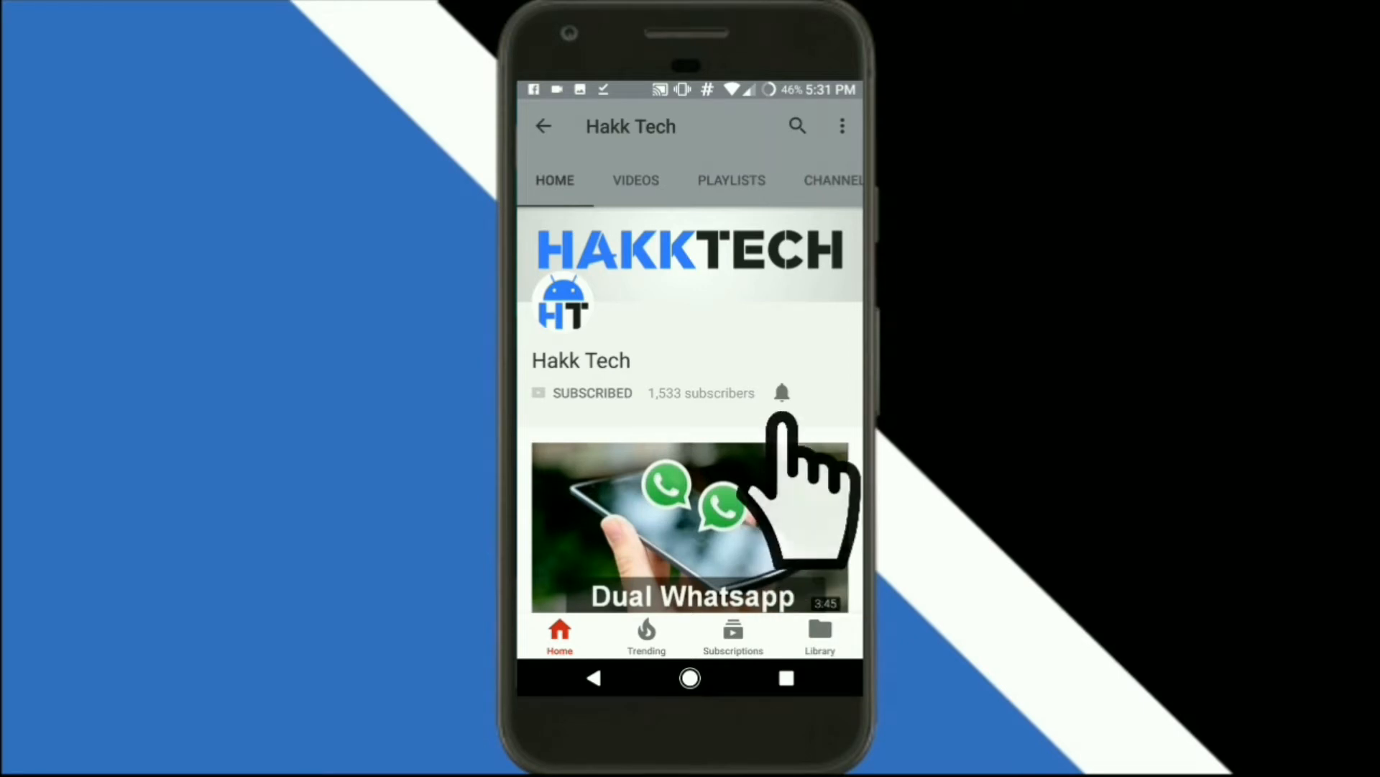
{"action": "left_click", "coordinate": [781, 391]}
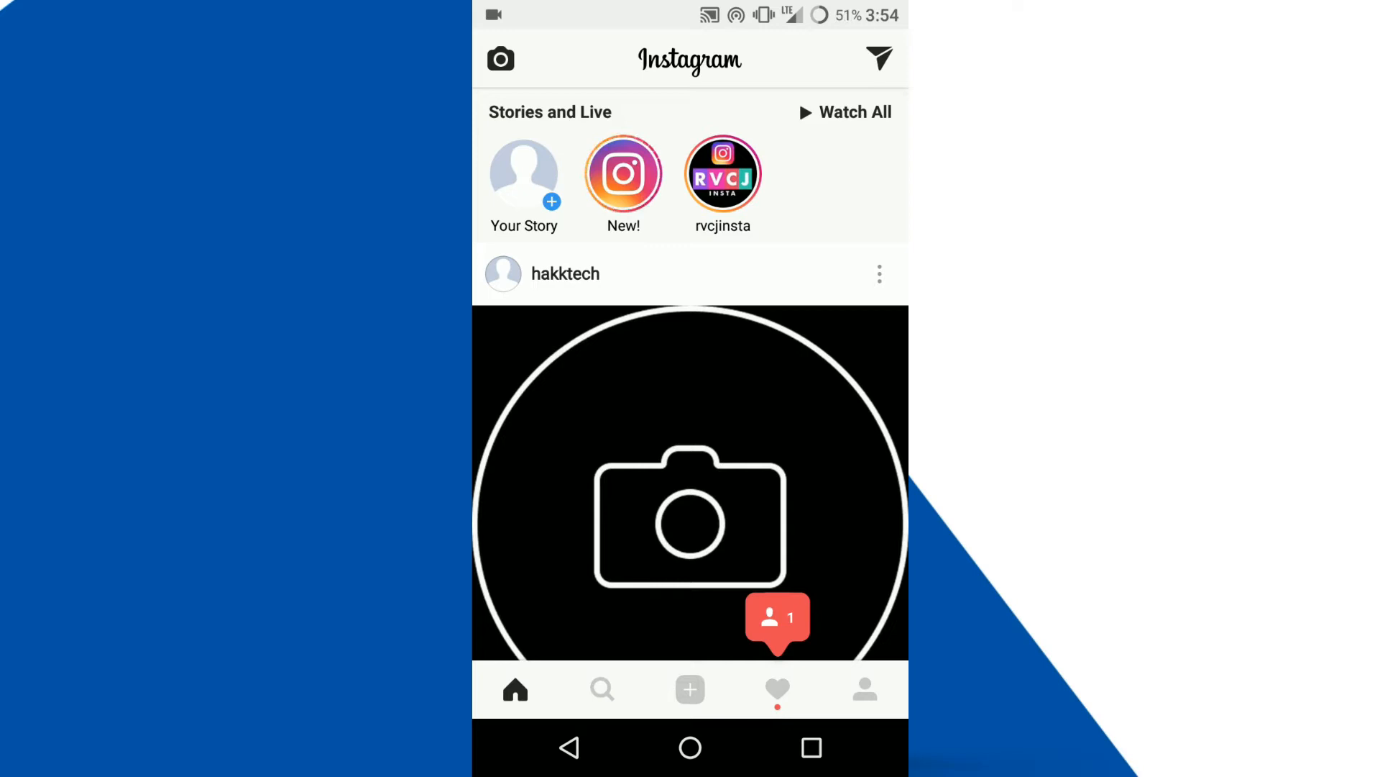
View the hakktech profile and its editing page, then leave Instagram for the app list.
{"action": "left_click", "coordinate": [864, 689]}
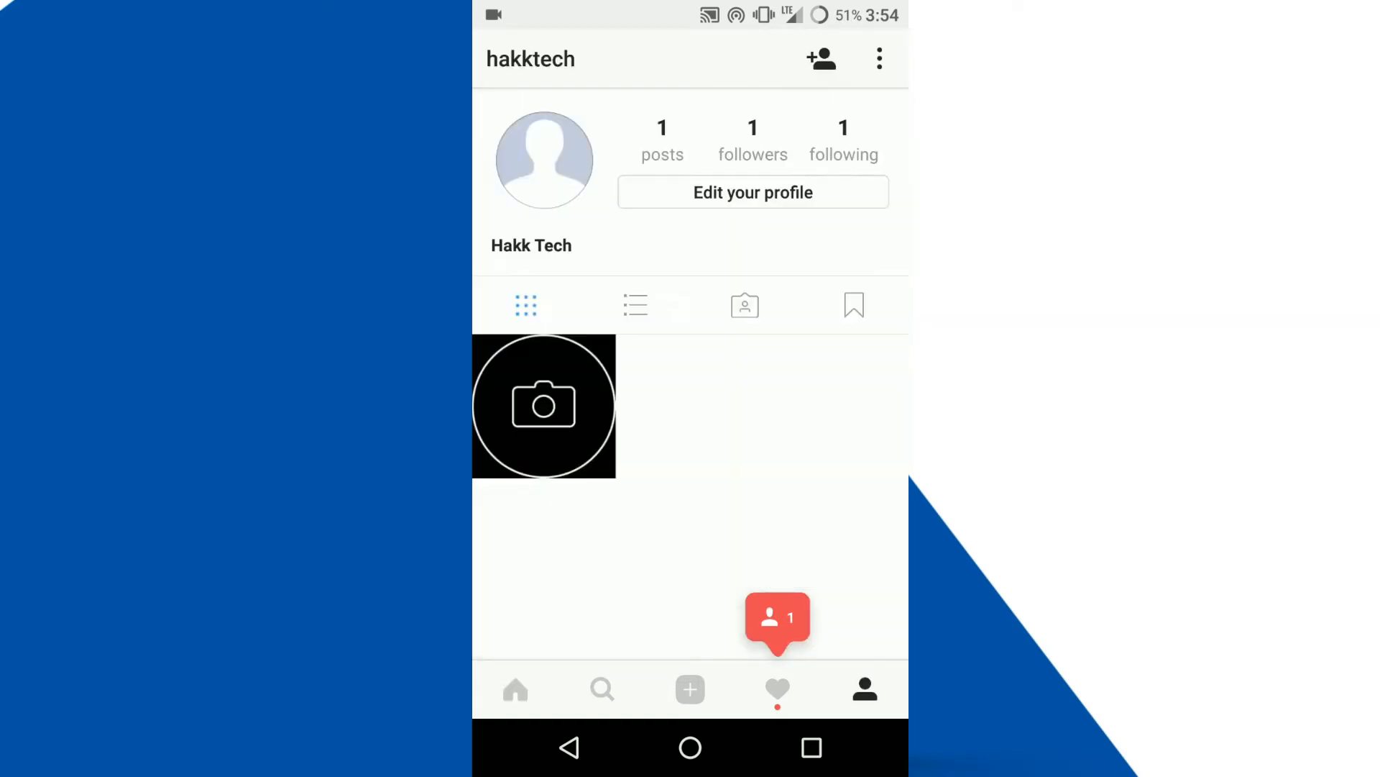
{"action": "left_click", "coordinate": [752, 192]}
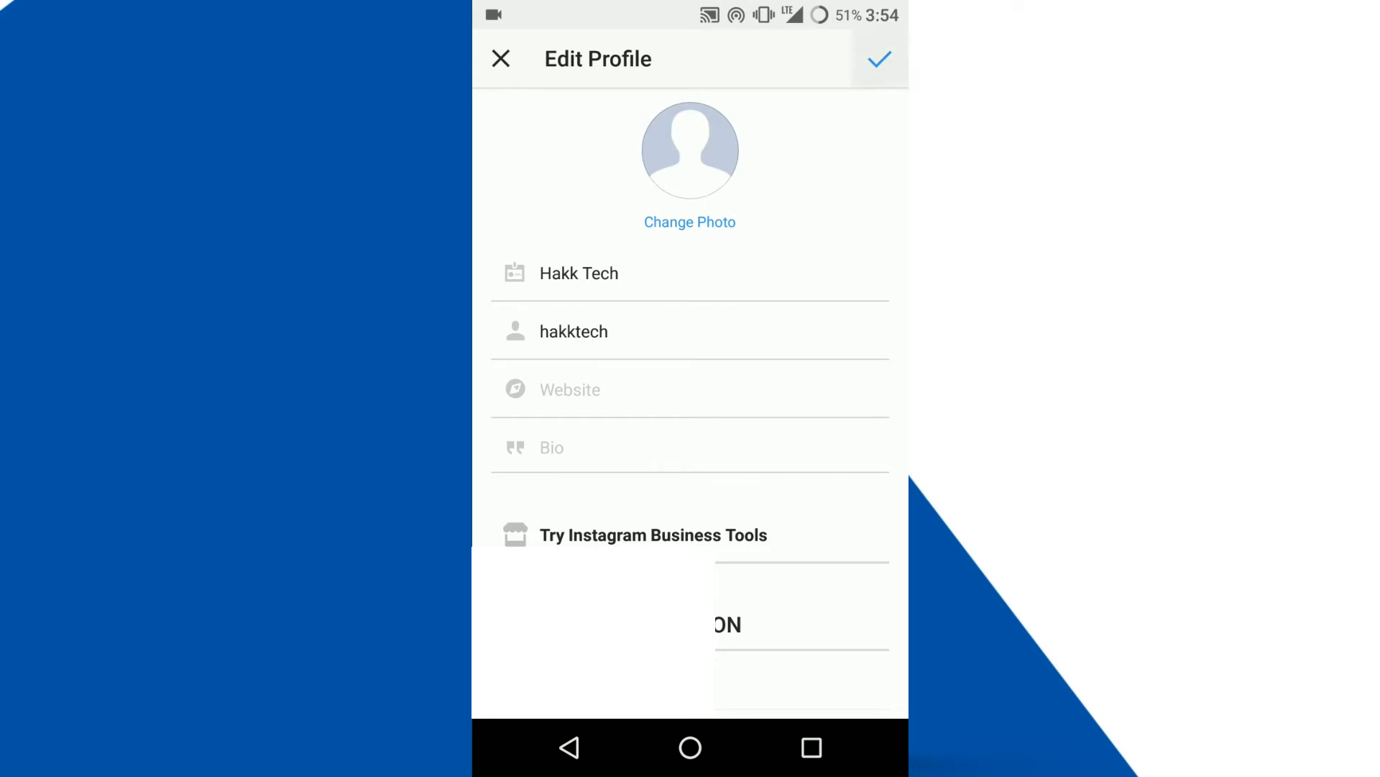
{"action": "left_click", "coordinate": [877, 57]}
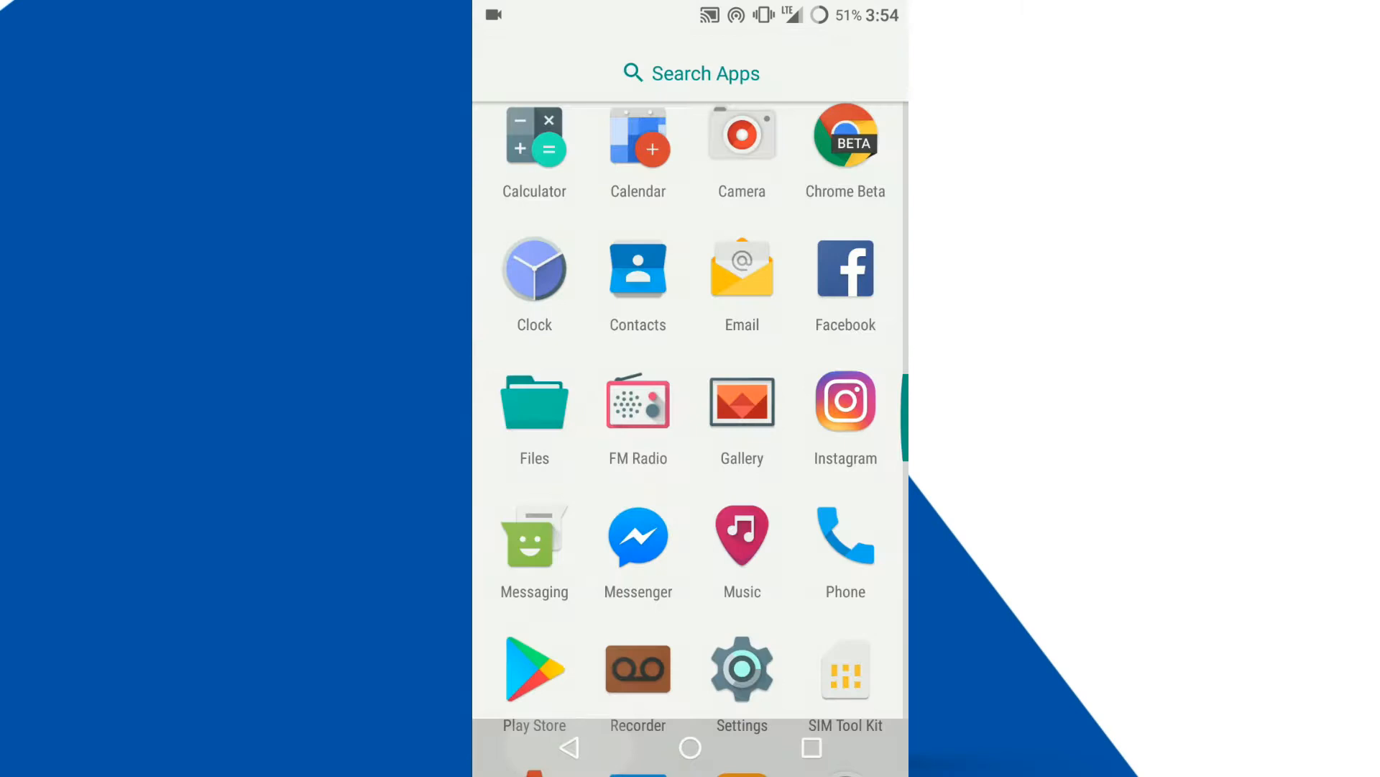
Launch Chrome Beta from the home screen and load instagram.com to its login page.
{"action": "left_click", "coordinate": [689, 746]}
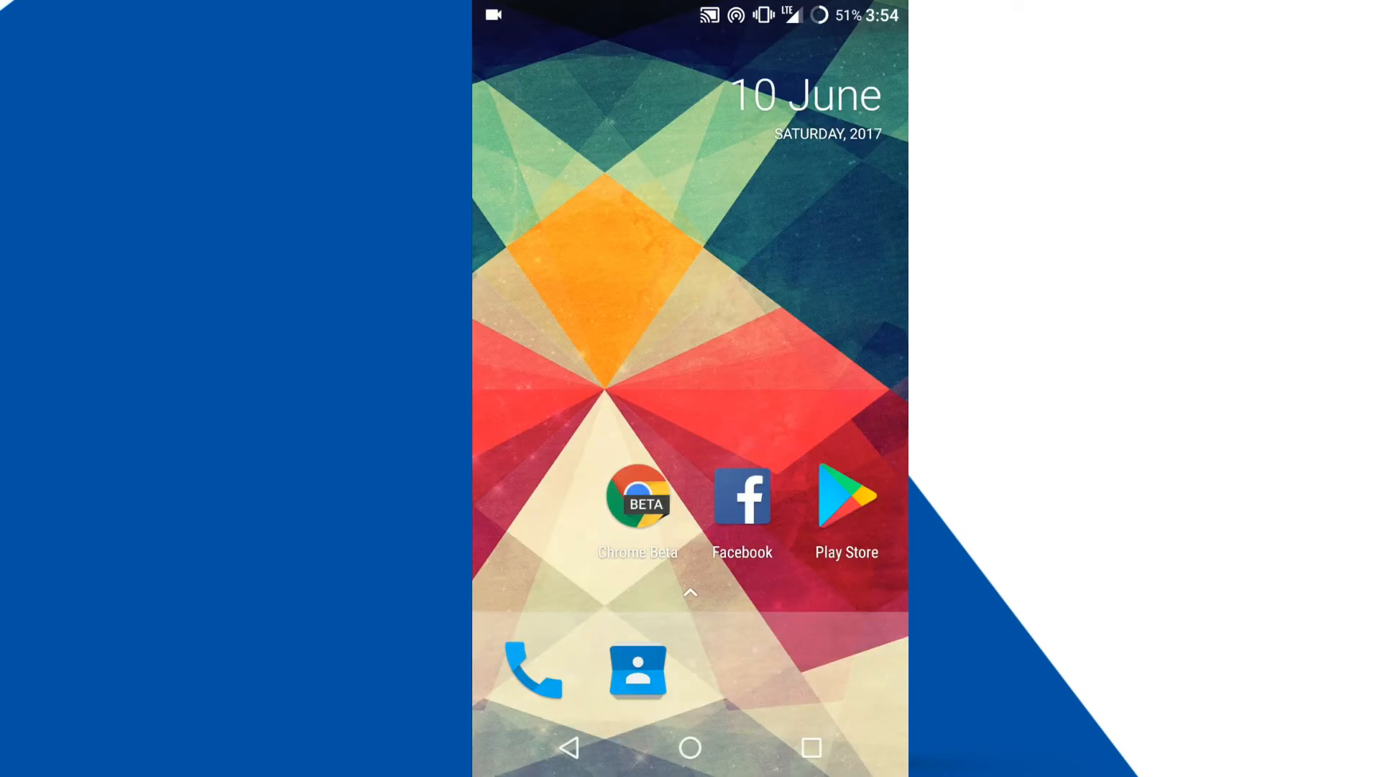
{"action": "left_click", "coordinate": [637, 500]}
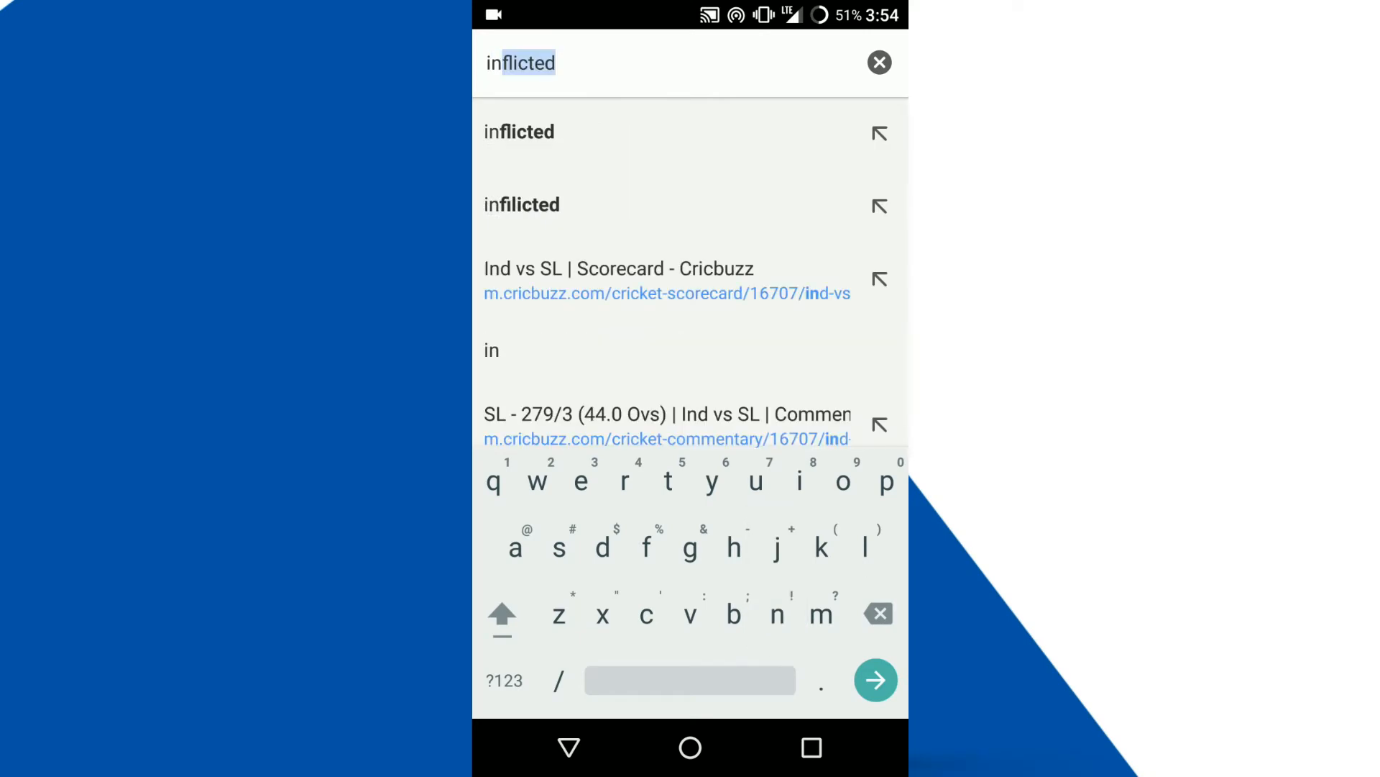
{"action": "type", "text": "instagram."}
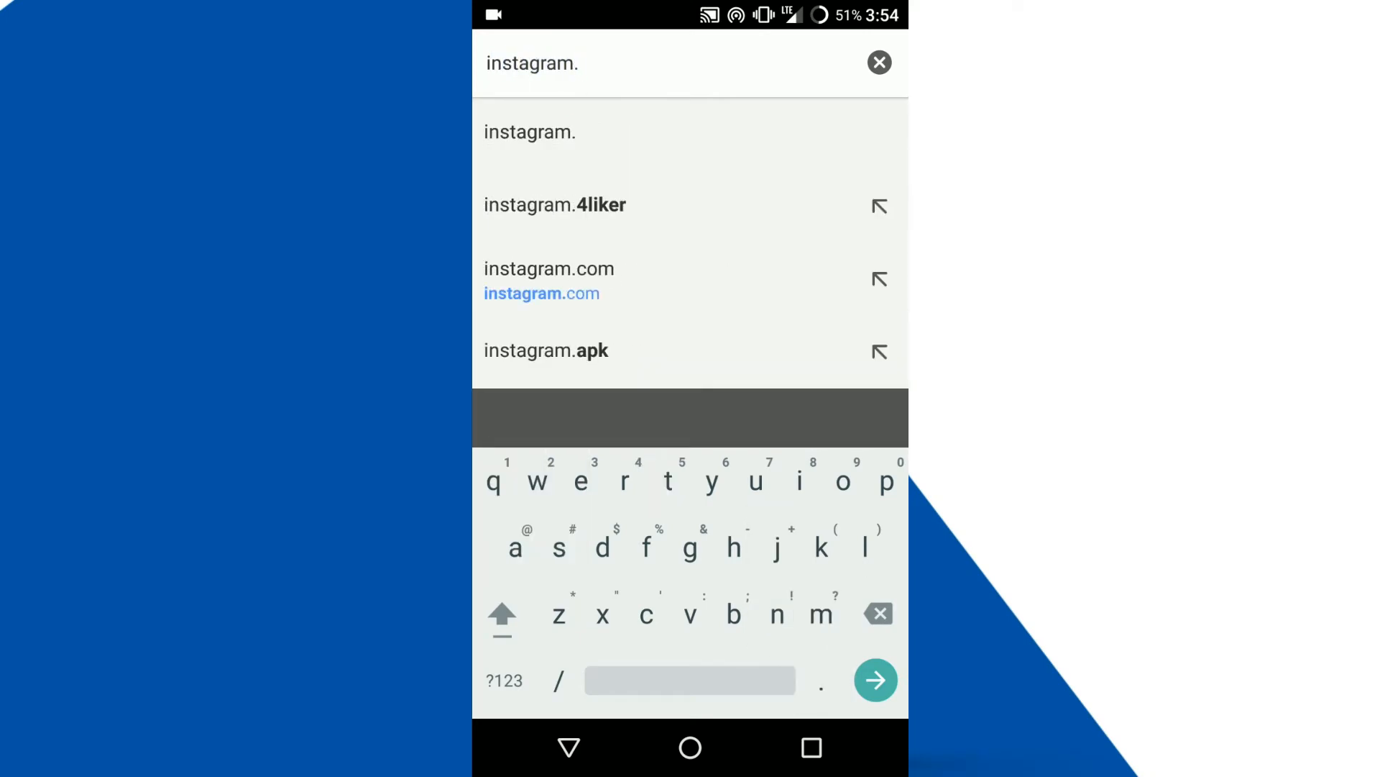
{"action": "left_click", "coordinate": [547, 280]}
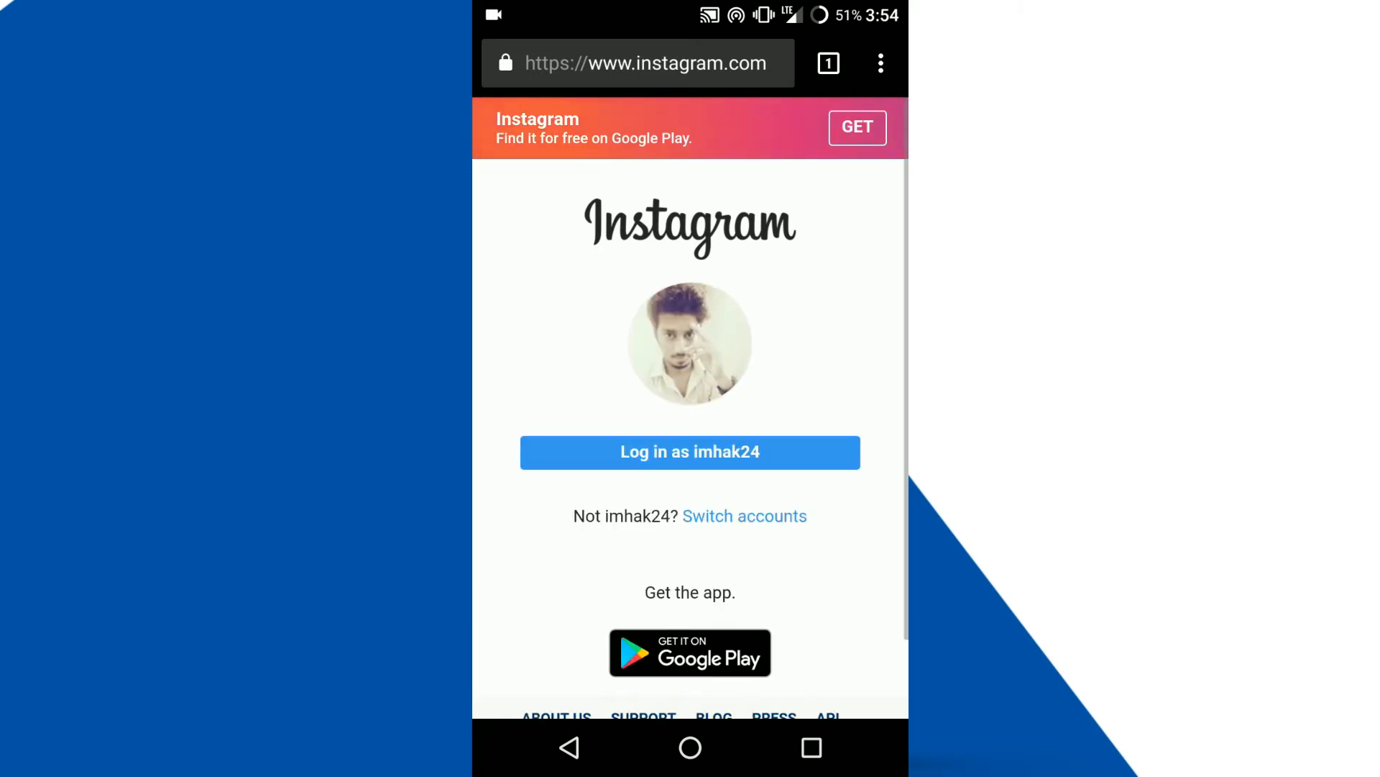
Sign in to instagram.com as the hakktech account and reach its home feed.
{"action": "left_click", "coordinate": [744, 515]}
{"action": "type", "text": "hakk"}
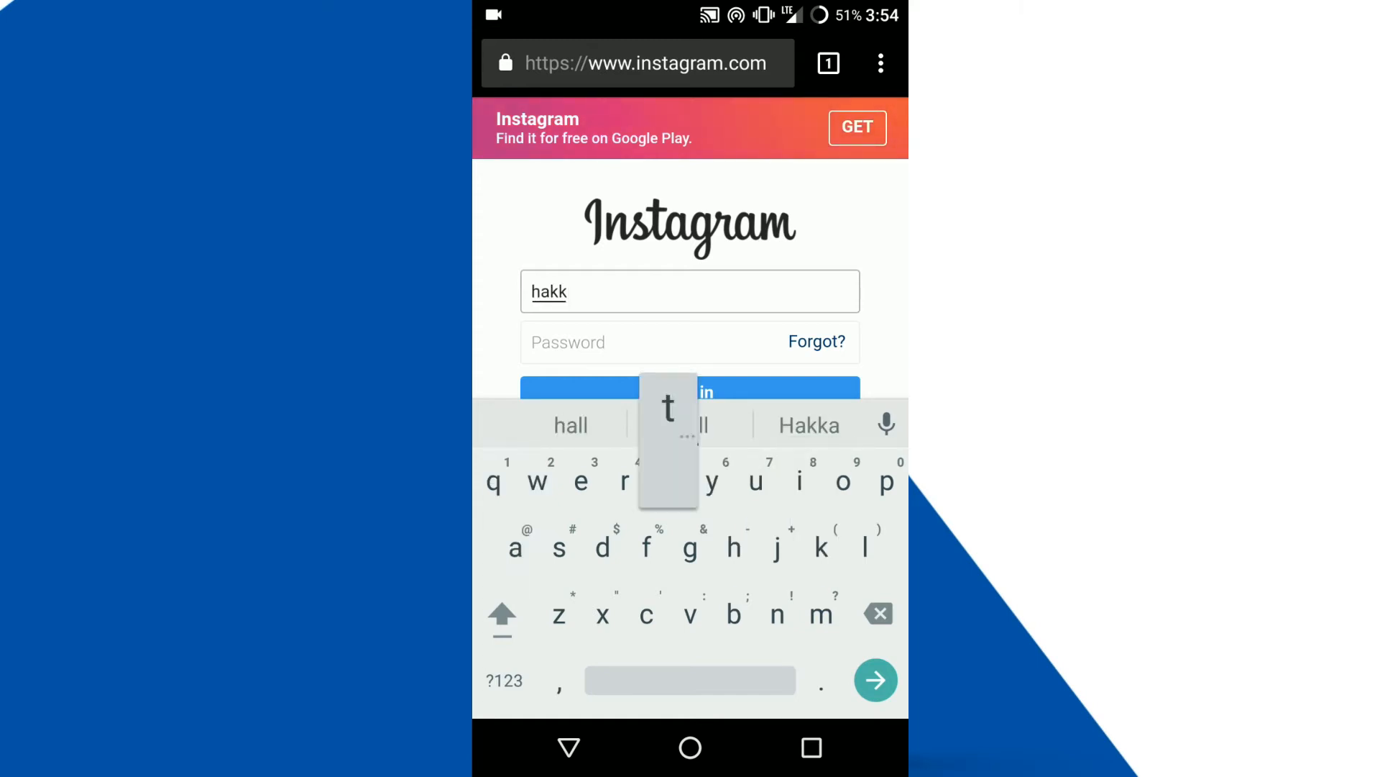
{"action": "type", "text": "tech"}
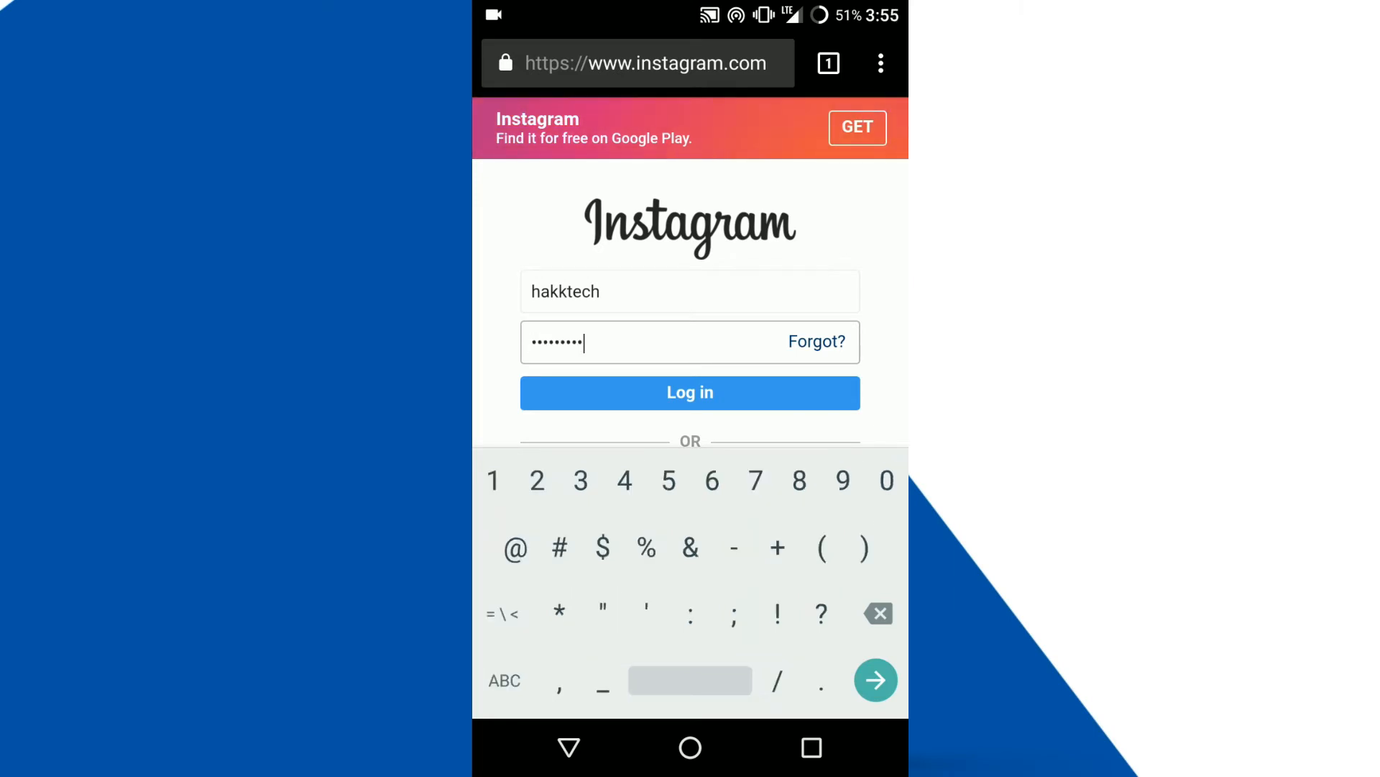
{"action": "left_click", "coordinate": [690, 391]}
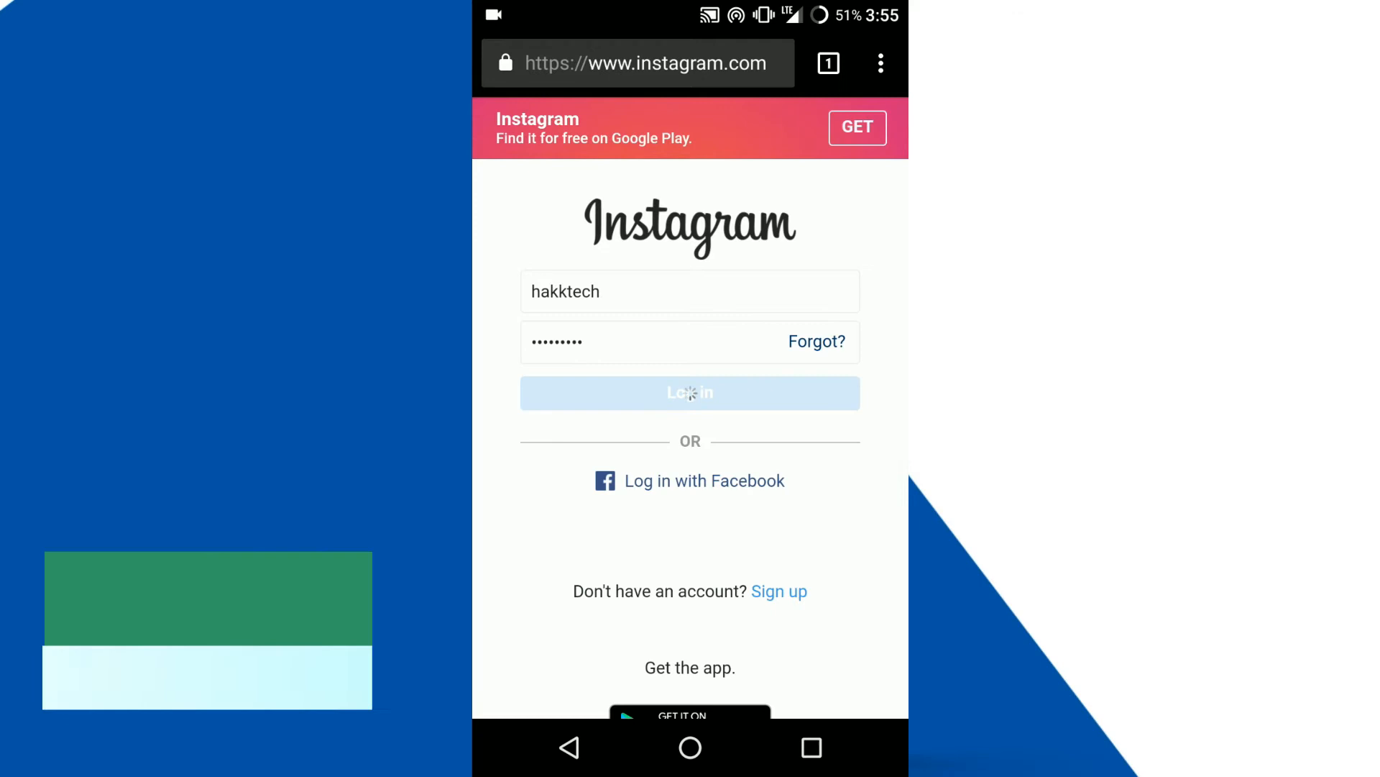
{"action": "left_click", "coordinate": [688, 392]}
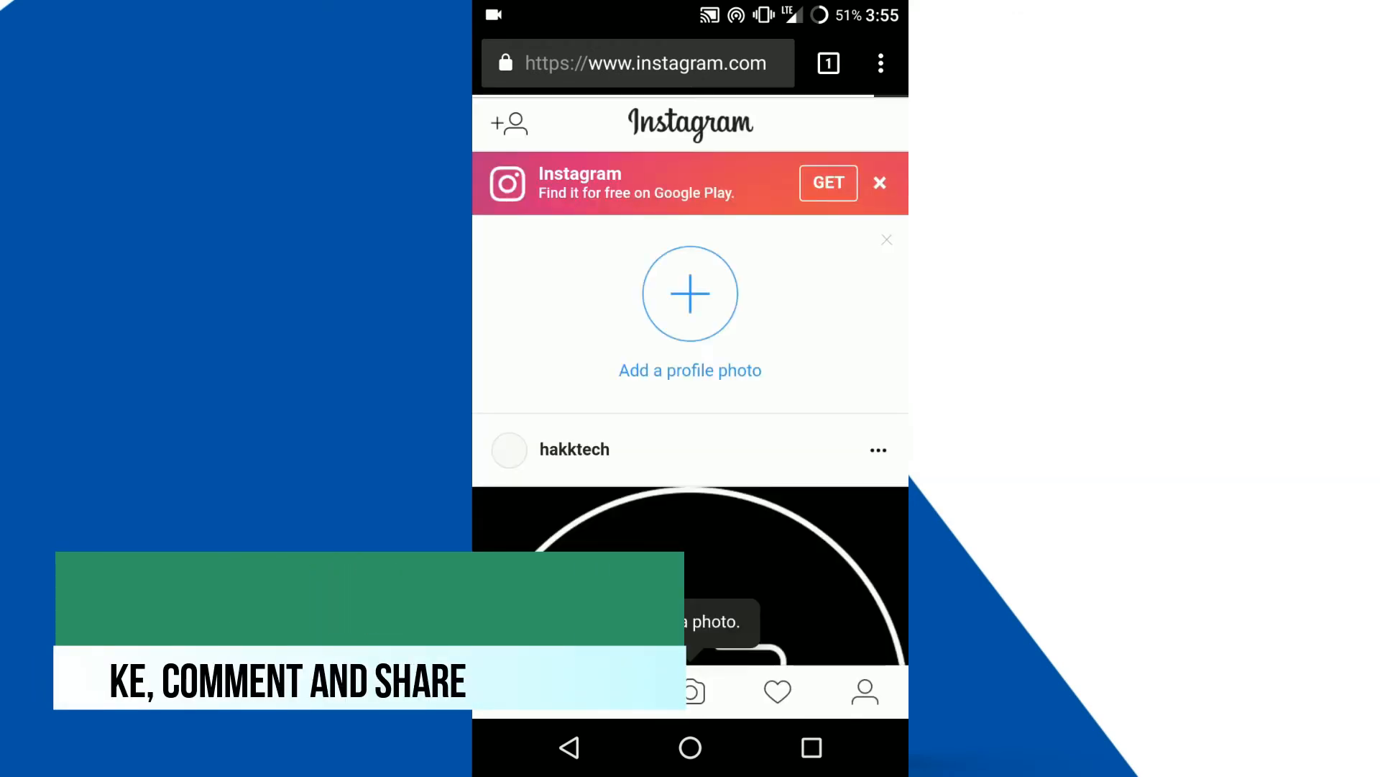
Go to the hakktech profile's Edit Profile form and scroll through its private information.
{"action": "scroll", "scroll_direction": "down", "scroll_amount": 3}
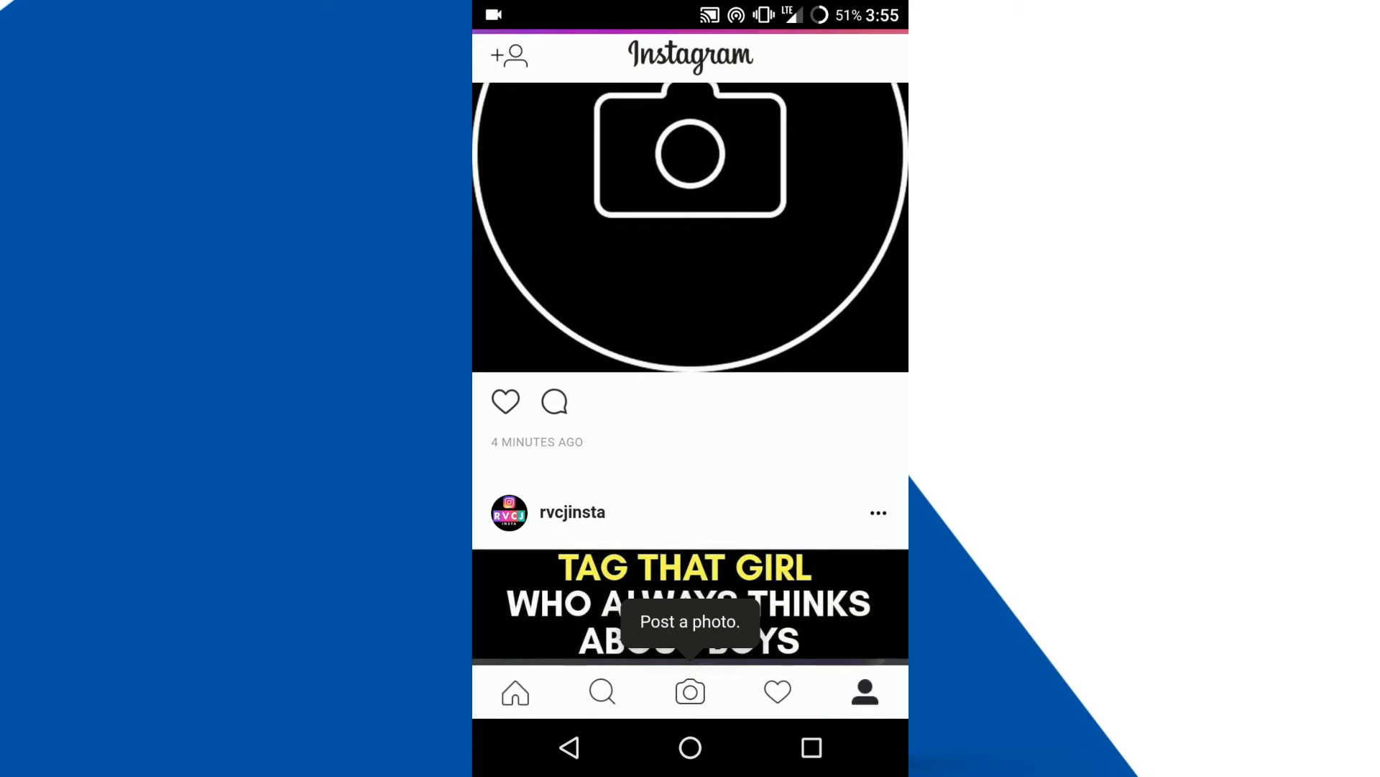
{"action": "left_click", "coordinate": [864, 692]}
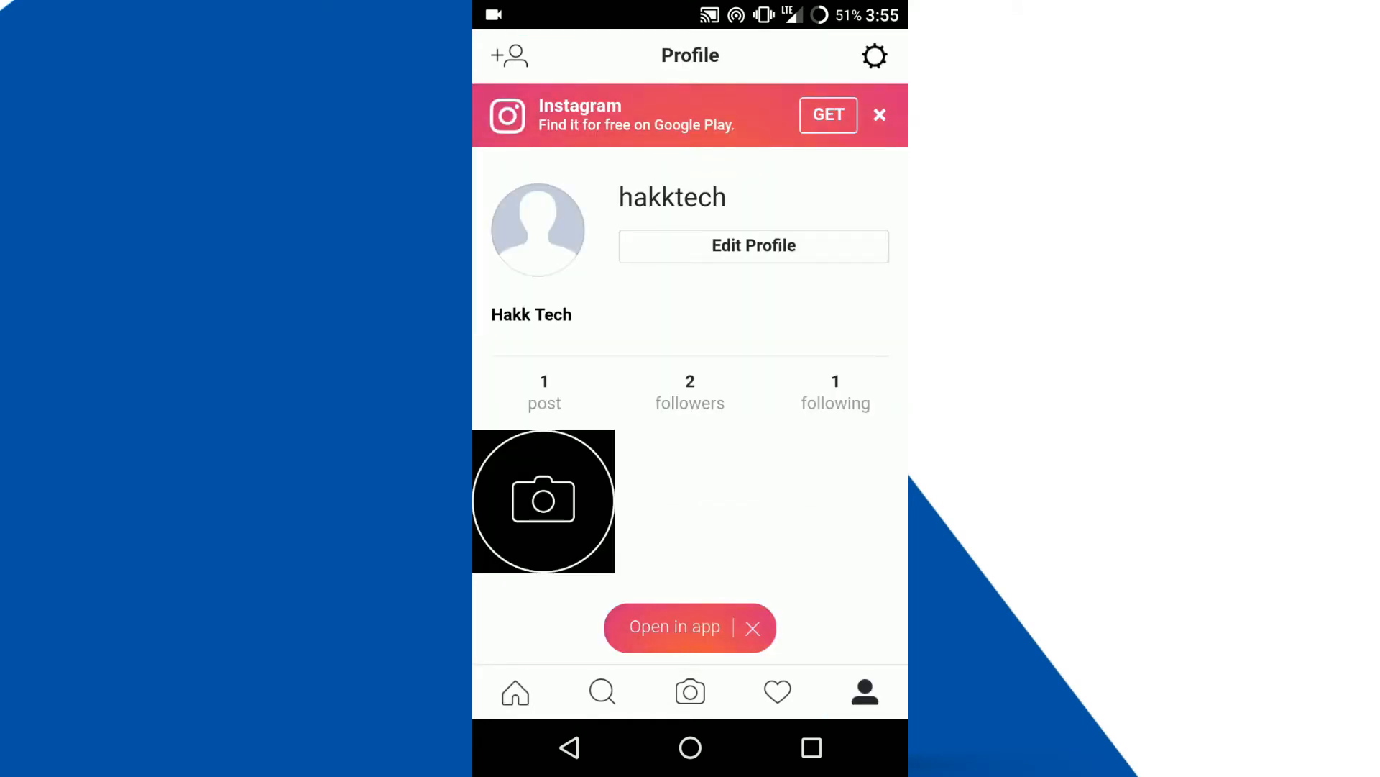
{"action": "left_click", "coordinate": [752, 245]}
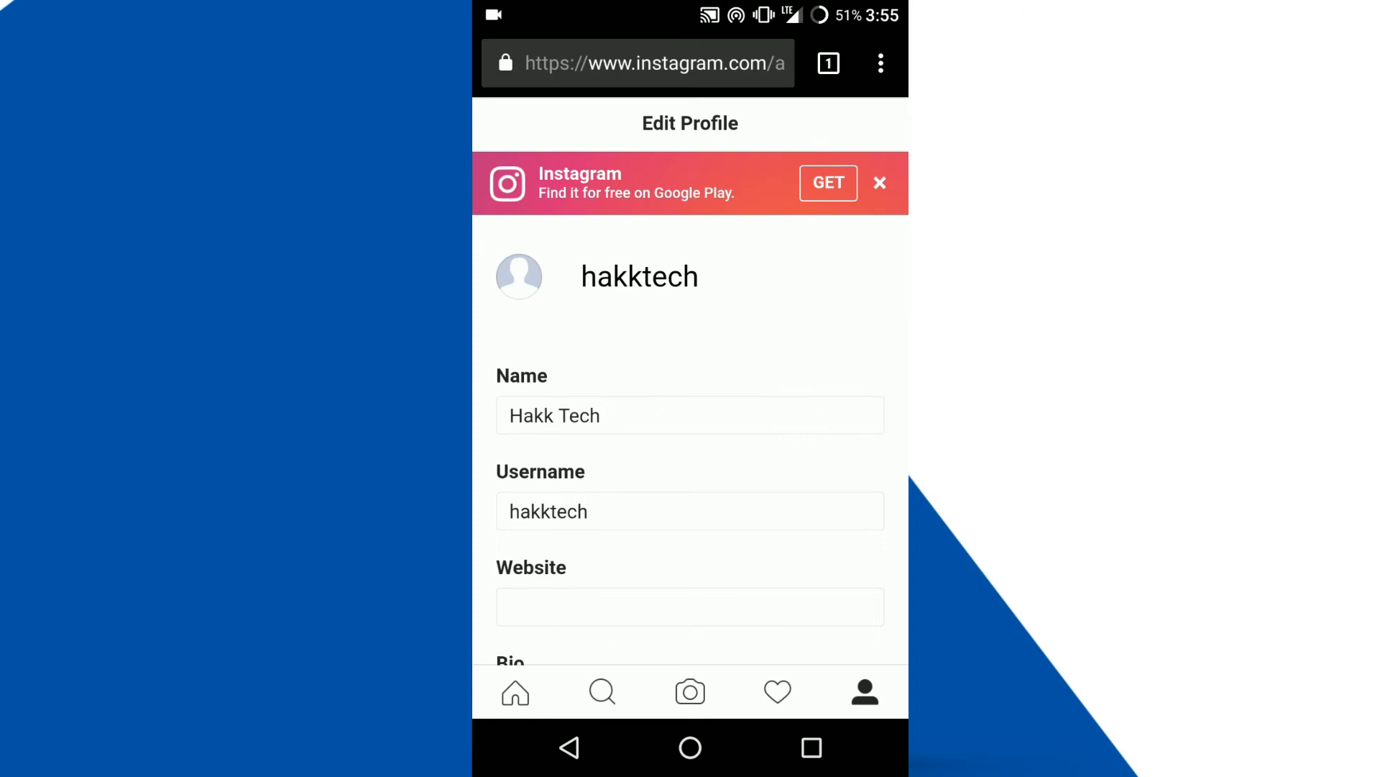
{"action": "scroll", "scroll_direction": "down", "scroll_amount": 3}
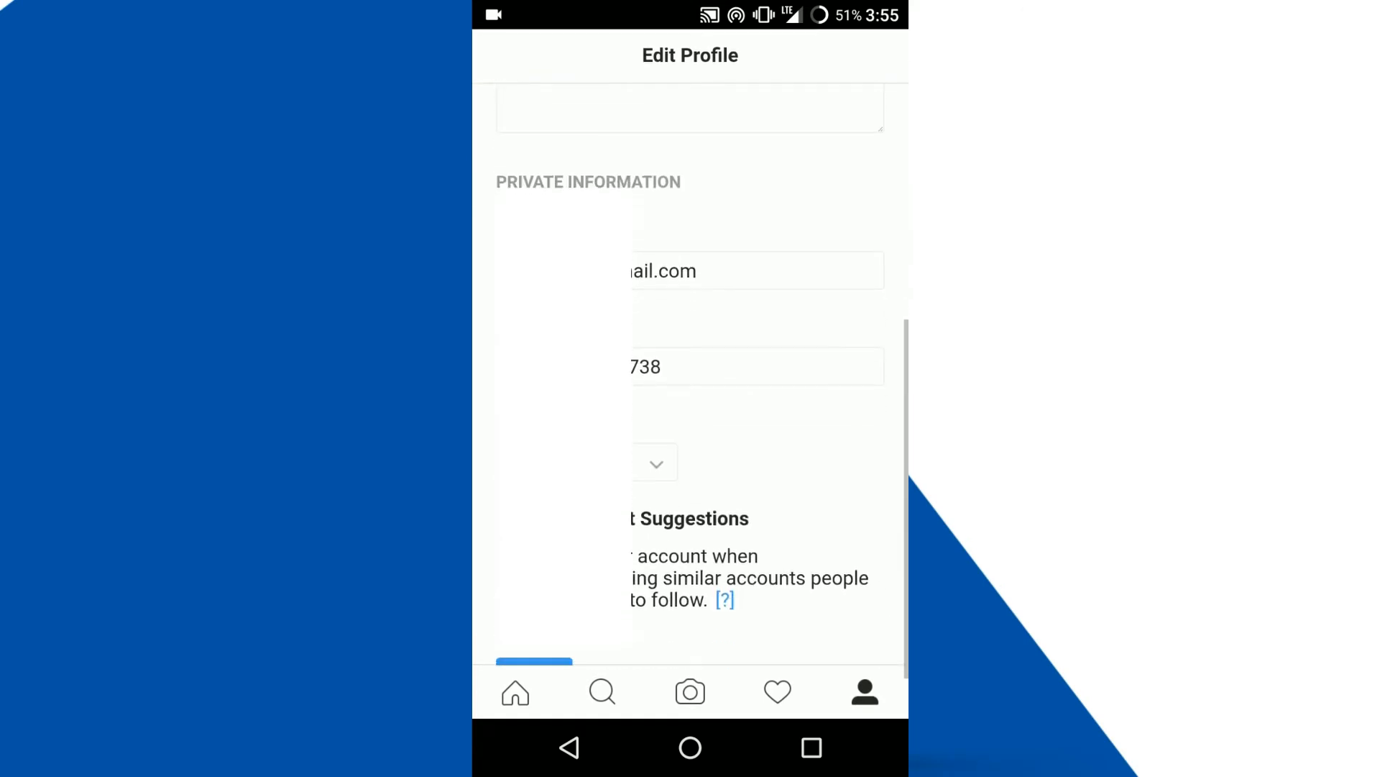
{"action": "scroll", "scroll_direction": "up", "scroll_amount": 3}
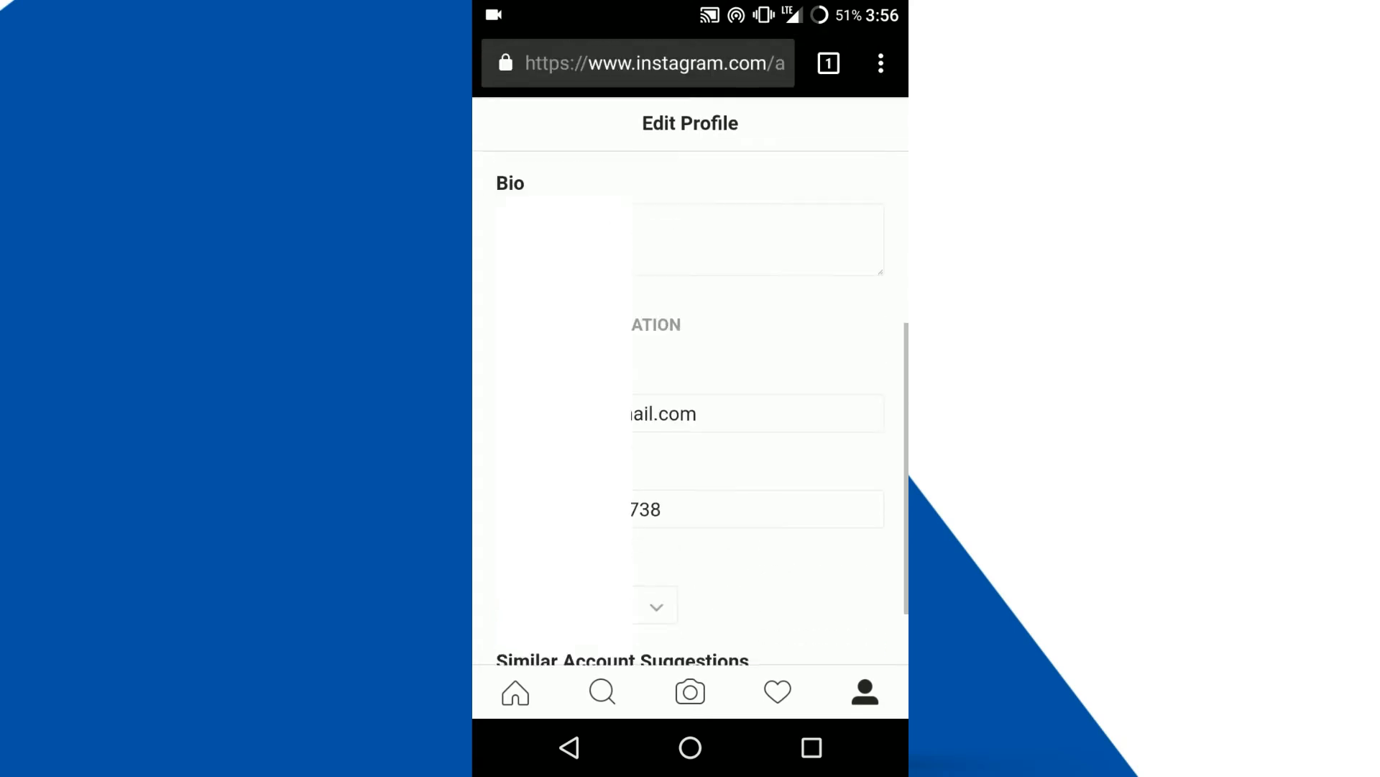
{"action": "scroll", "scroll_direction": "down", "scroll_amount": 3}
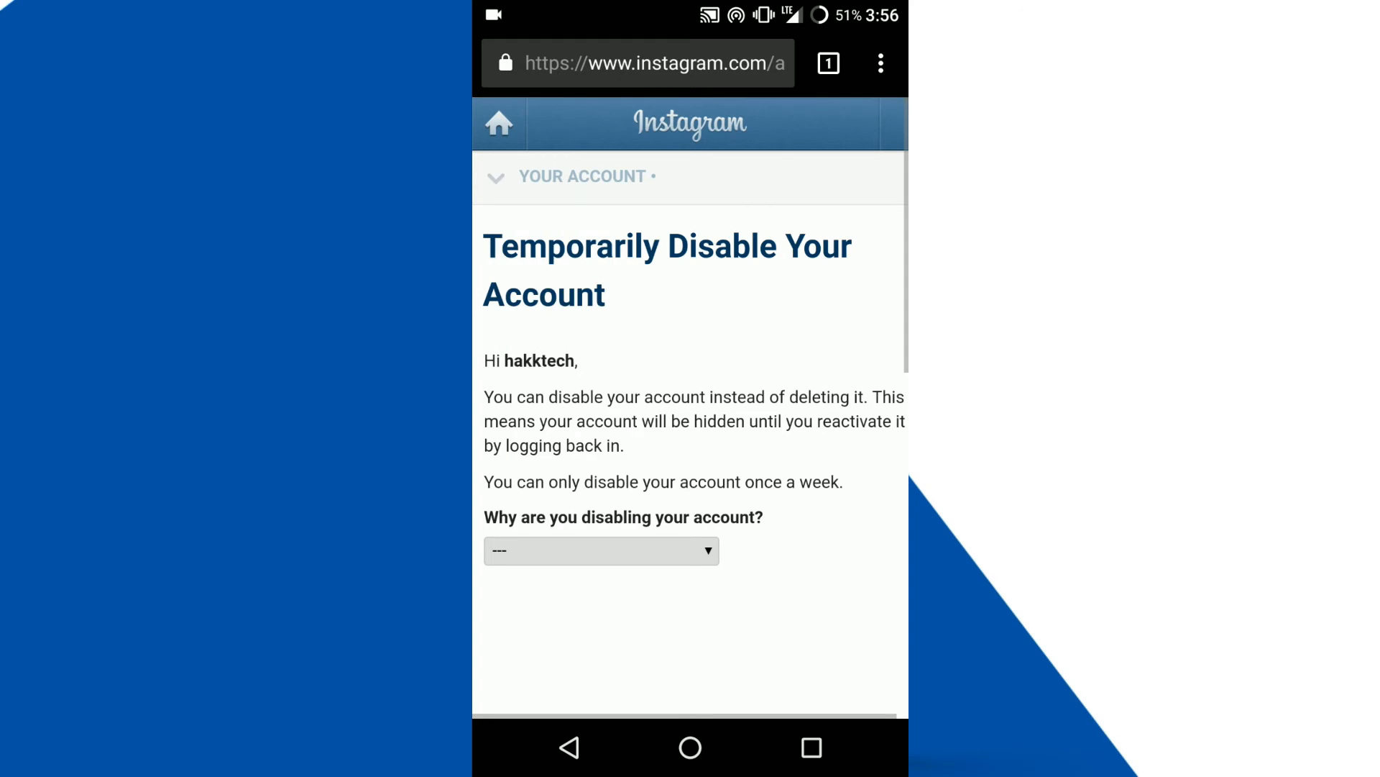
Choose 'Something else' as the disabling reason and begin editing the page's URL.
{"action": "scroll", "scroll_direction": "up", "scroll_amount": 3}
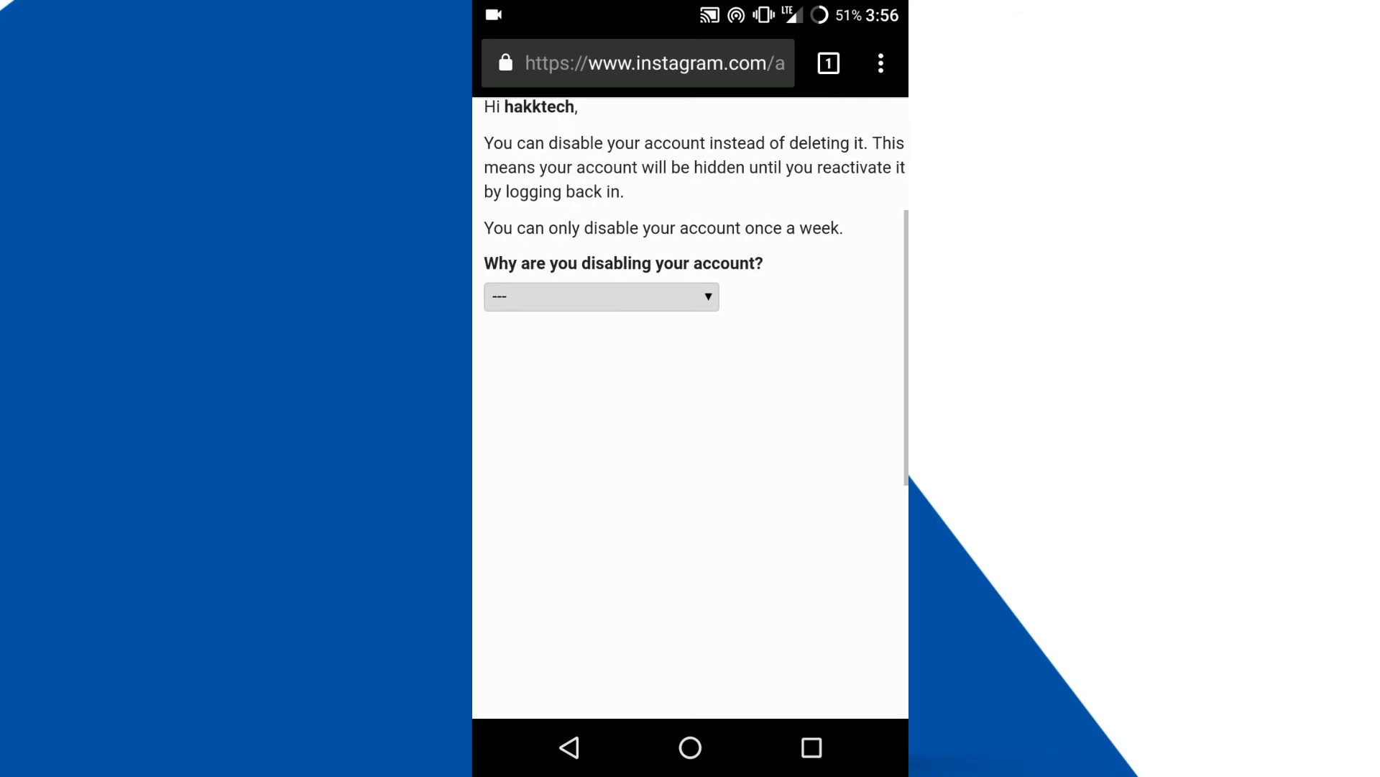
{"action": "left_click", "coordinate": [602, 296]}
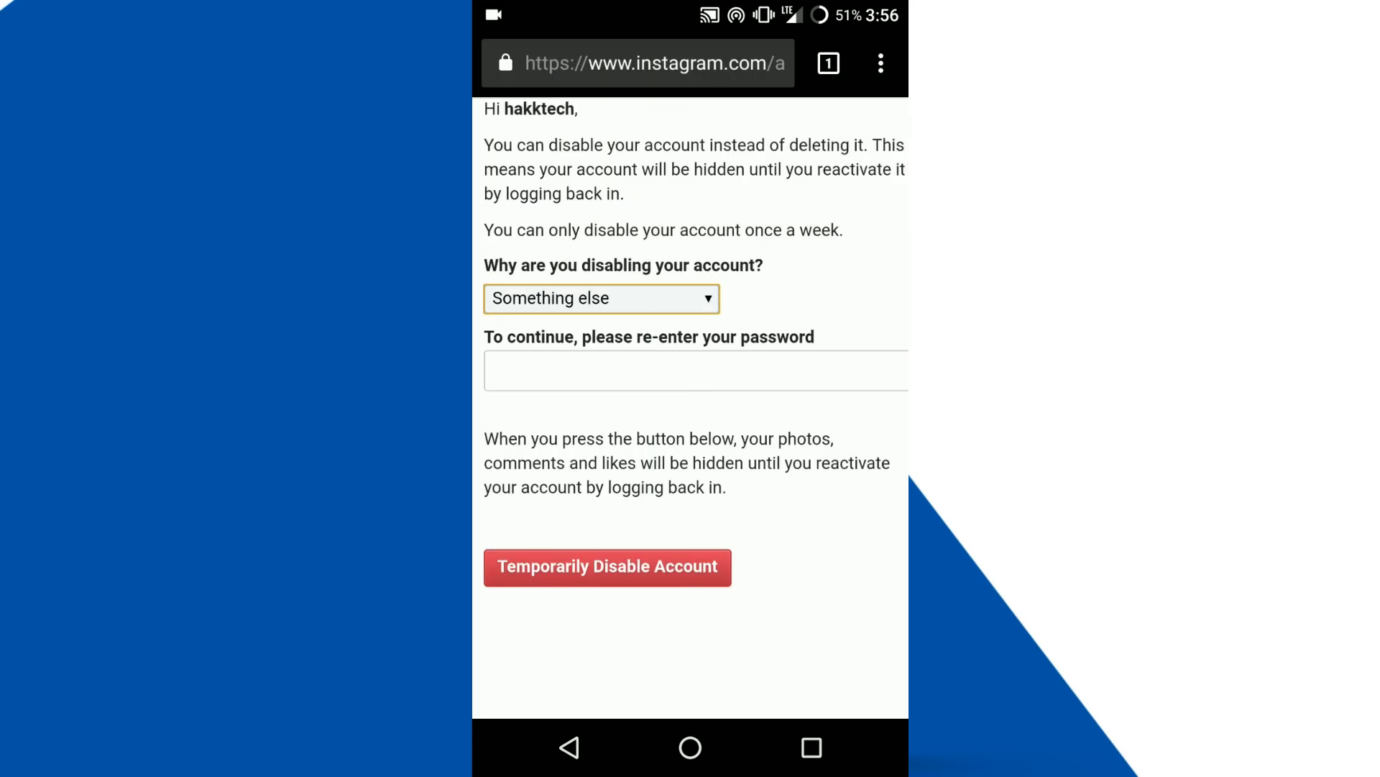
{"action": "left_click", "coordinate": [694, 369]}
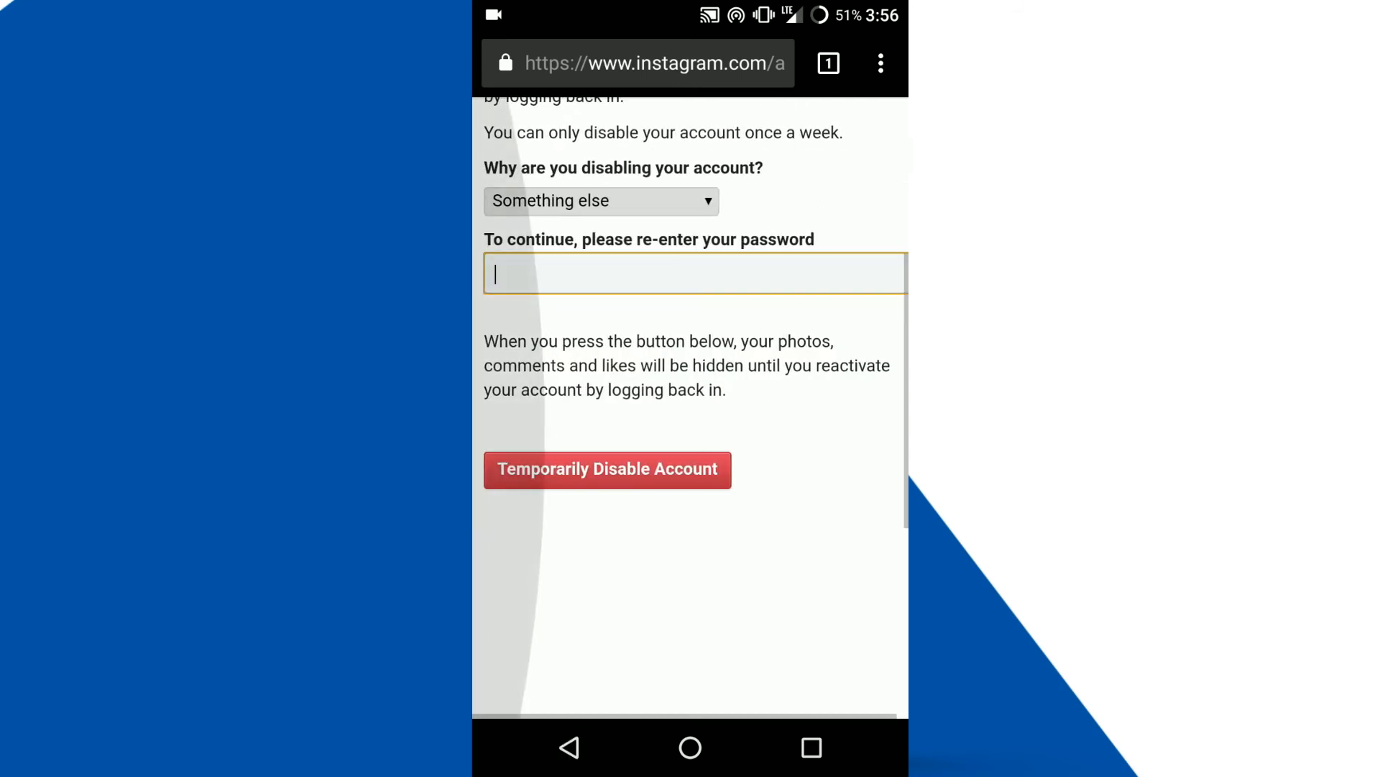
{"action": "scroll", "scroll_direction": "up", "scroll_amount": 3}
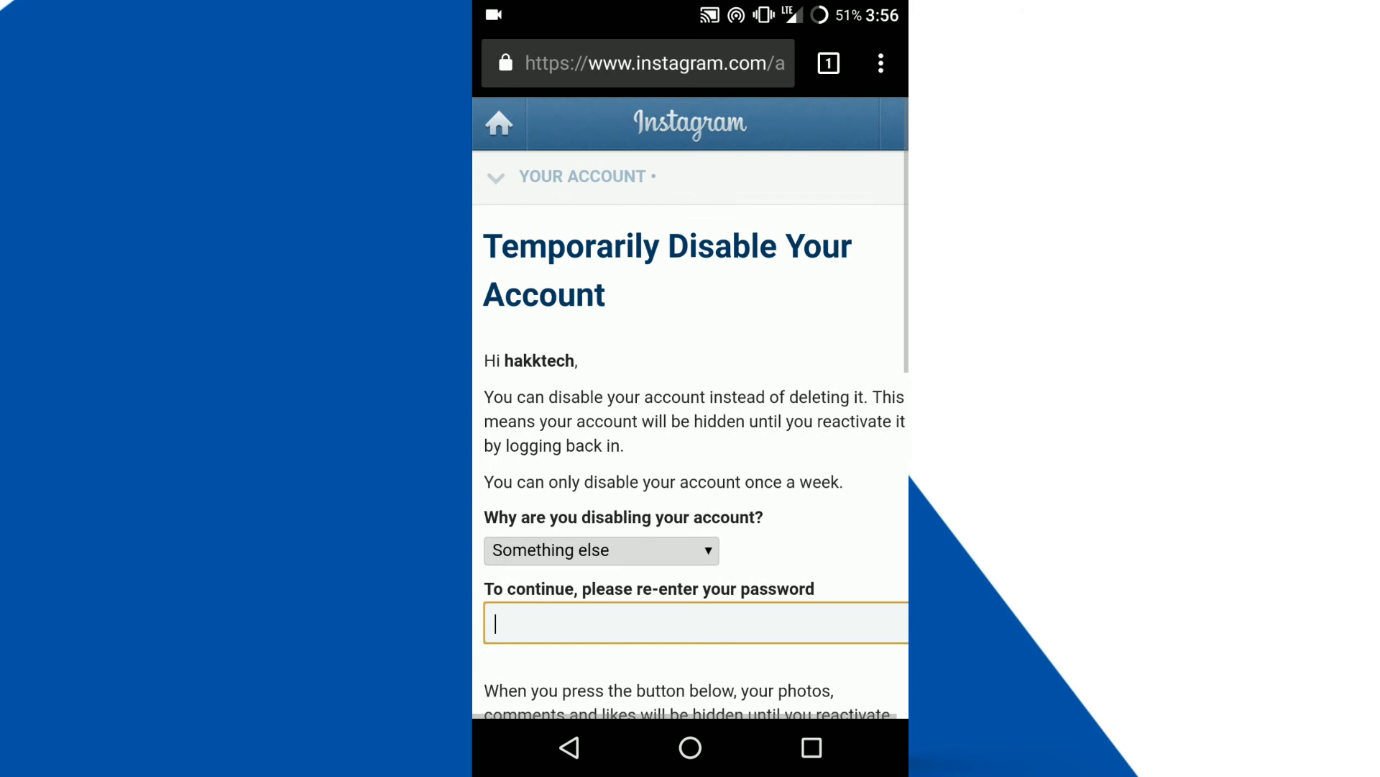
{"action": "left_click", "coordinate": [639, 62]}
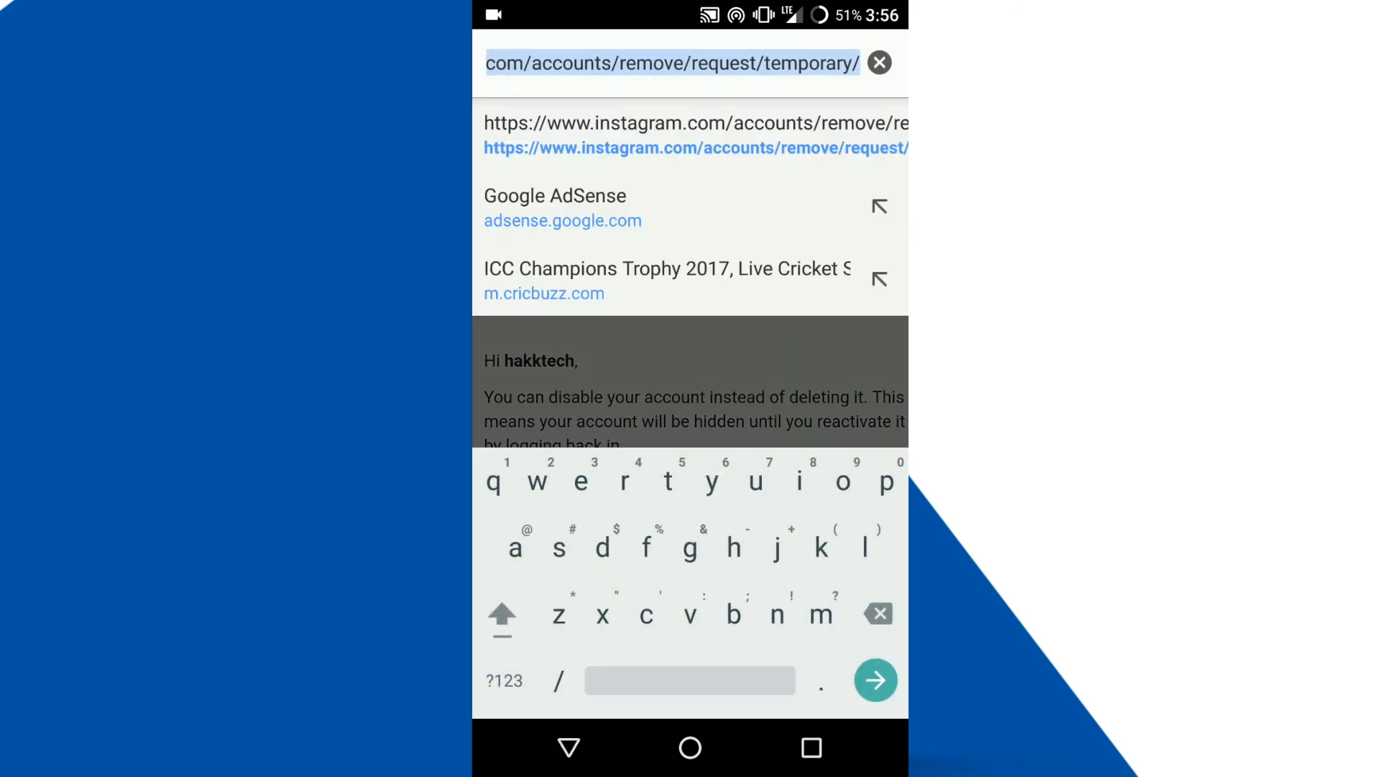
Change the URL ending from 'temporary/' to 'permanent/' to load the account deletion page.
{"action": "left_click", "coordinate": [841, 62]}
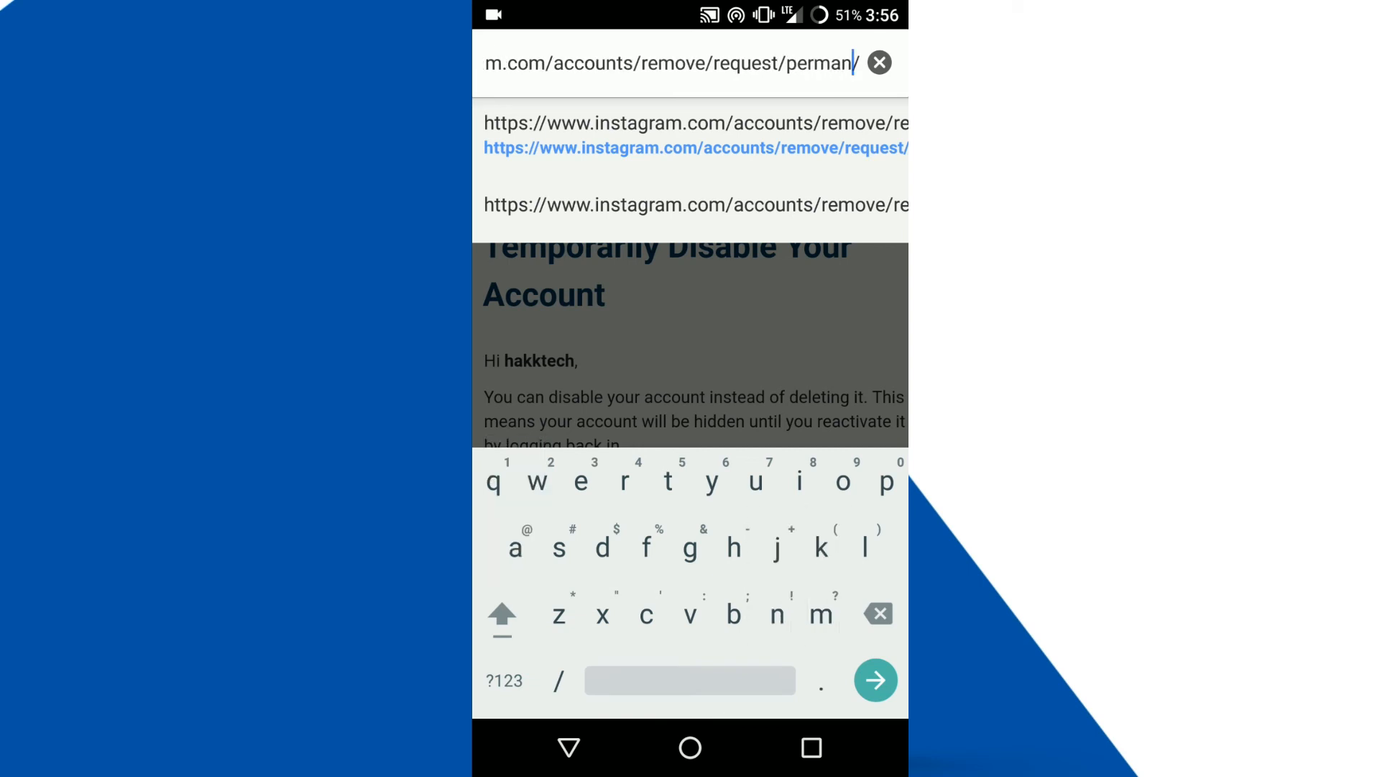
{"action": "type", "text": "ent/"}
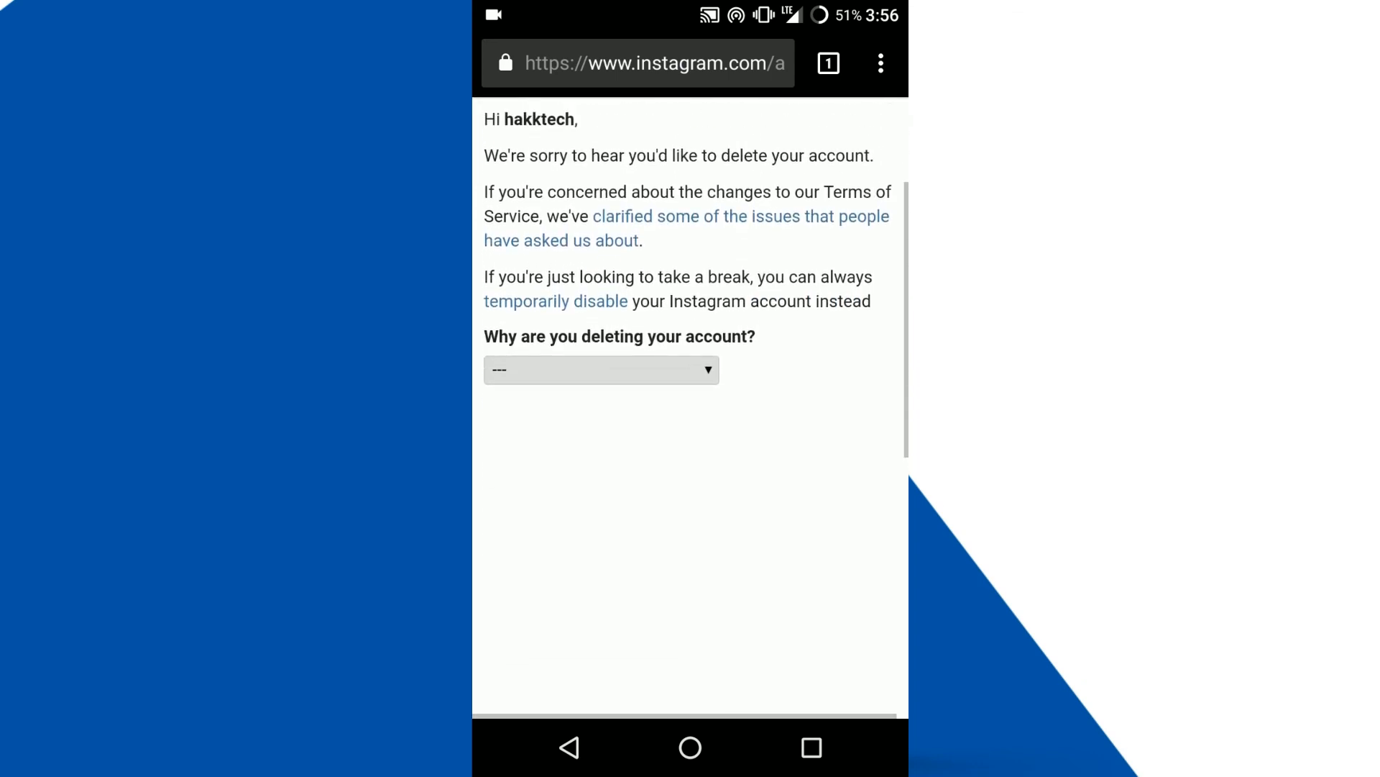
Delete hakktech permanently with reason 'Something else', confirming and declining Chrome's save-password prompt.
{"action": "left_click", "coordinate": [601, 370]}
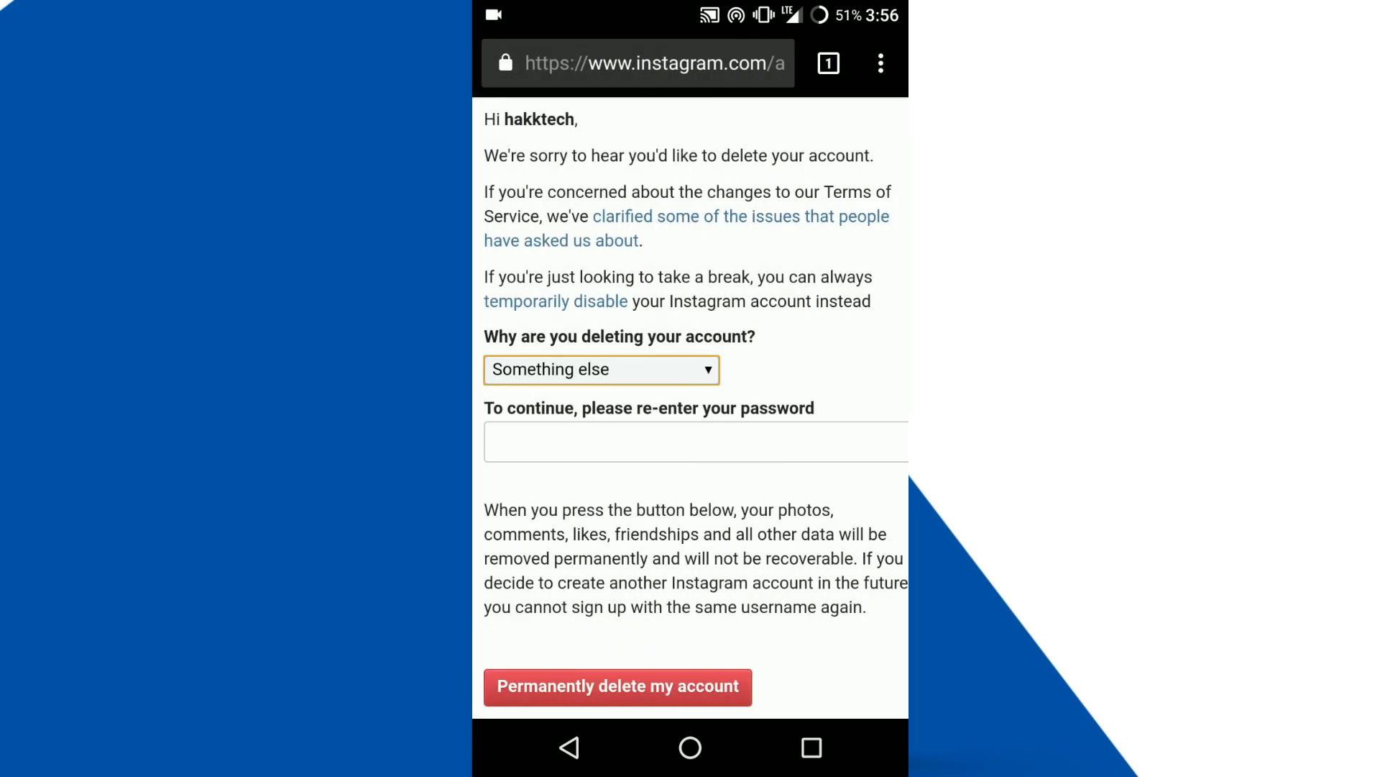
{"action": "left_click", "coordinate": [694, 441]}
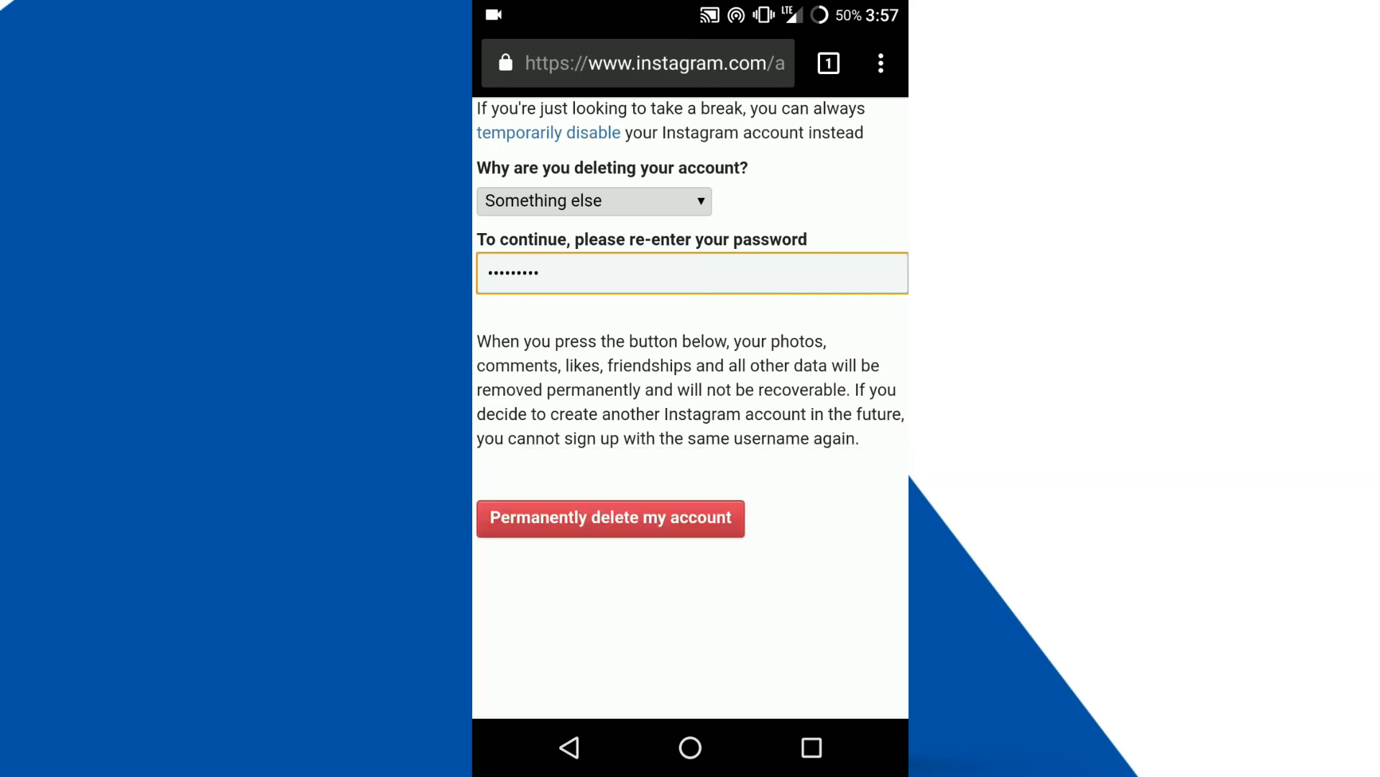
{"action": "left_click", "coordinate": [610, 518]}
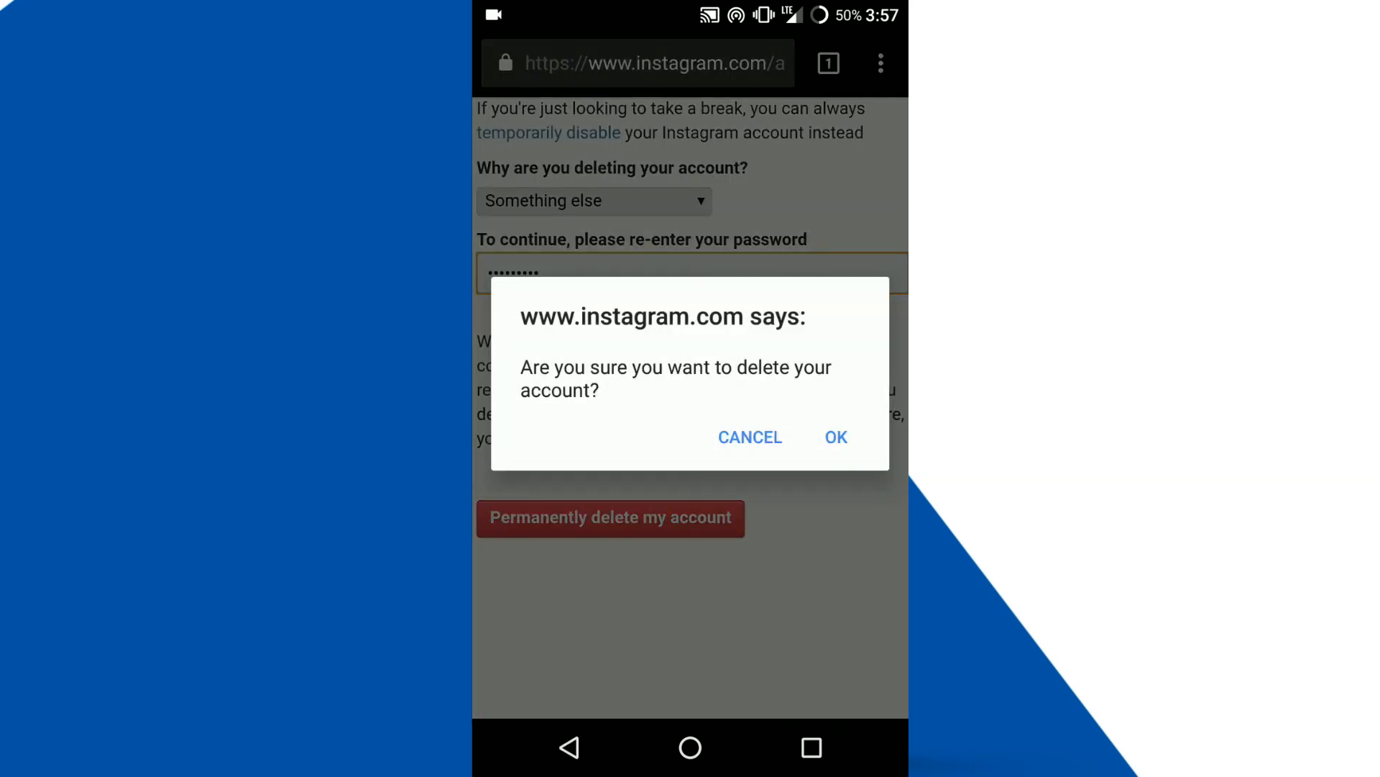
{"action": "left_click", "coordinate": [834, 437]}
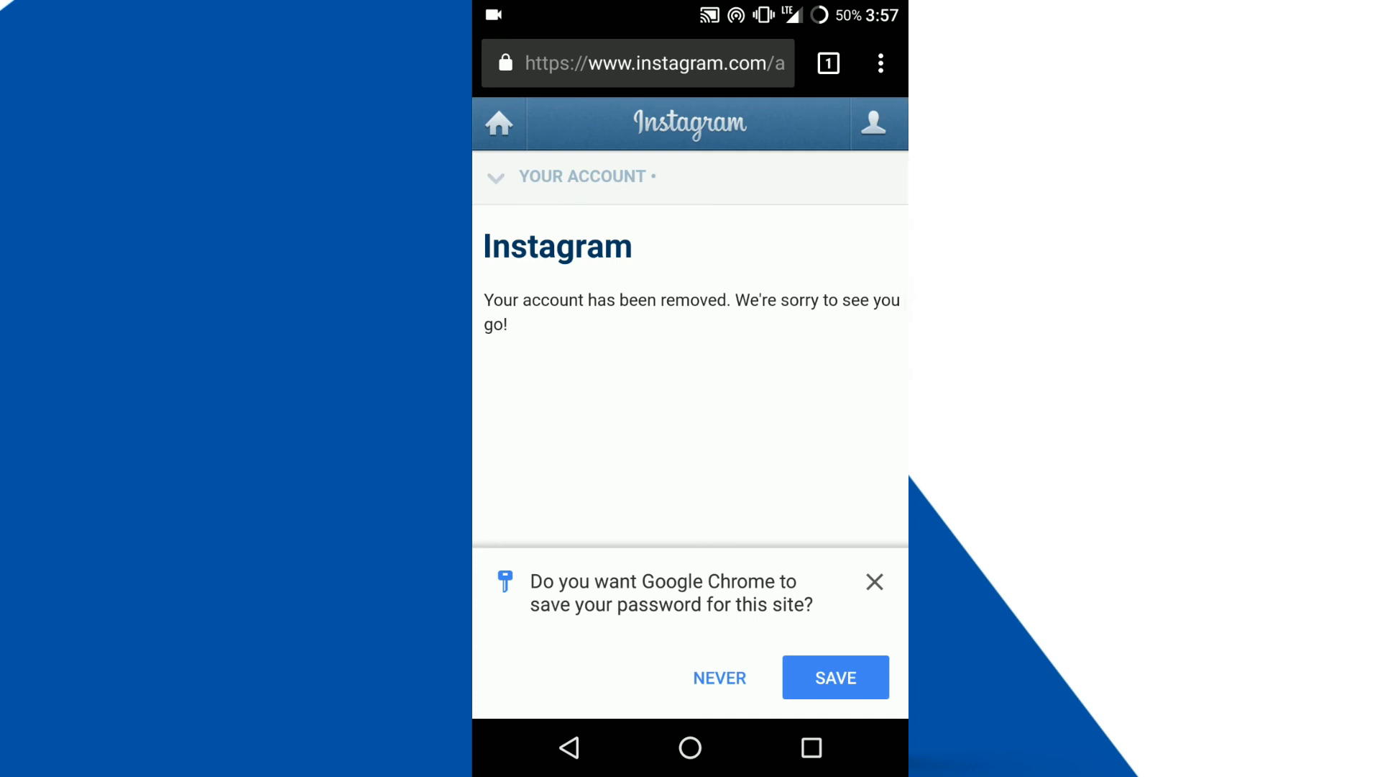
{"action": "left_click", "coordinate": [875, 581]}
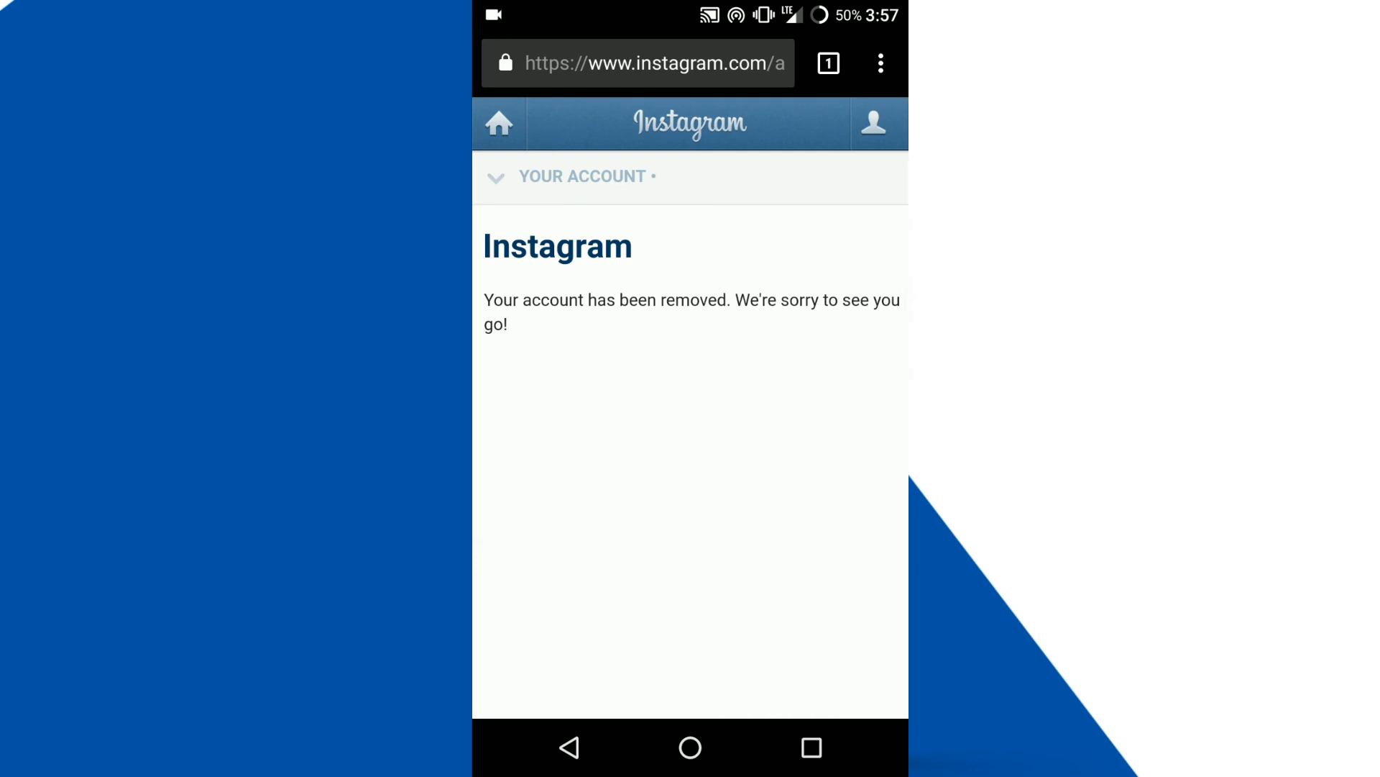